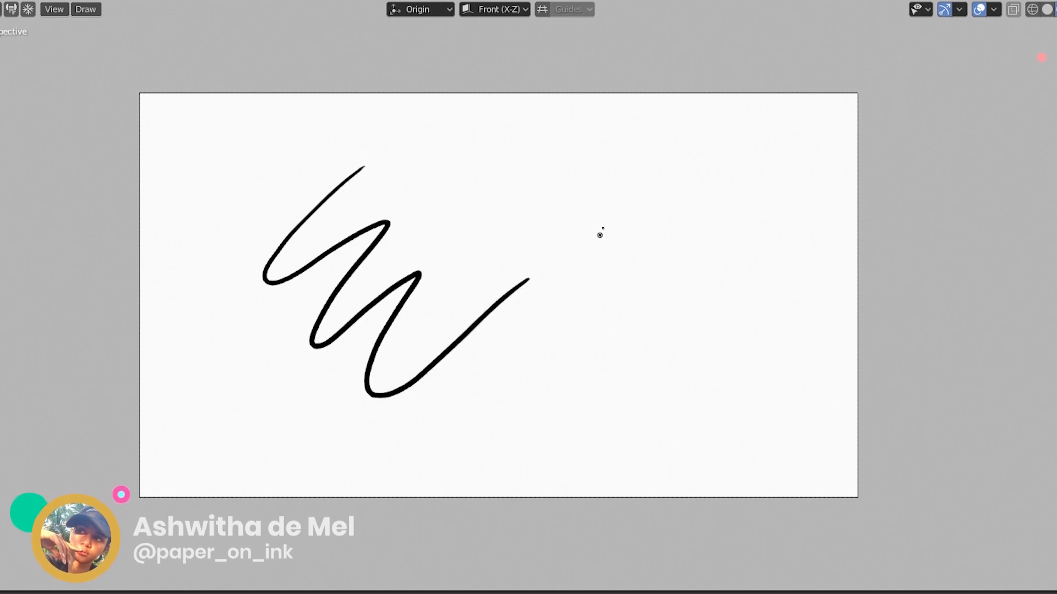
{"action": "mouse_move", "coordinate": [664, 172]}
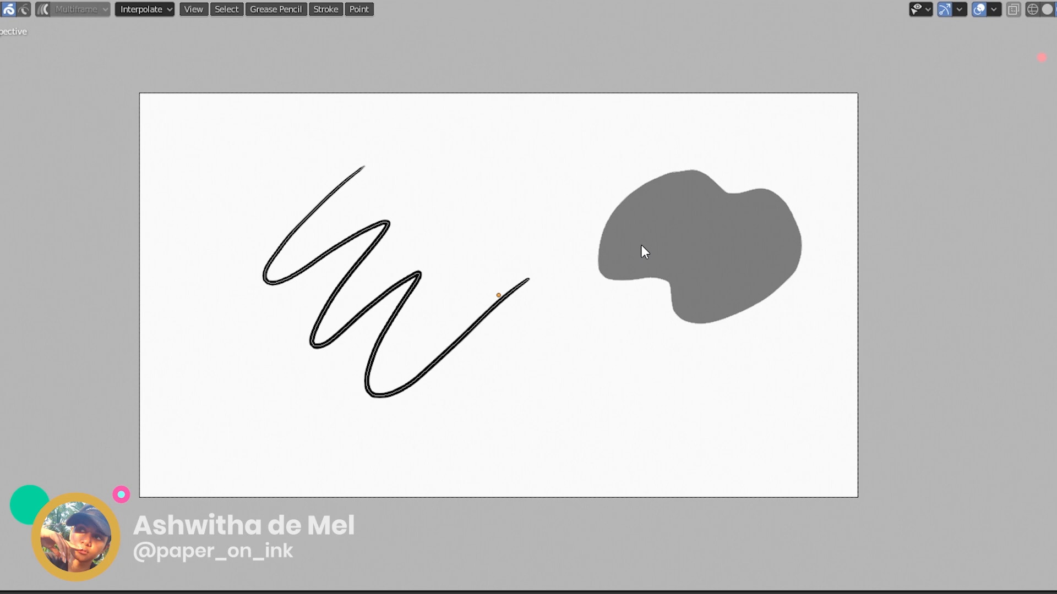
Draw a grey fill-only blob to the right of the black squiggle
{"action": "left_click", "coordinate": [695, 242]}
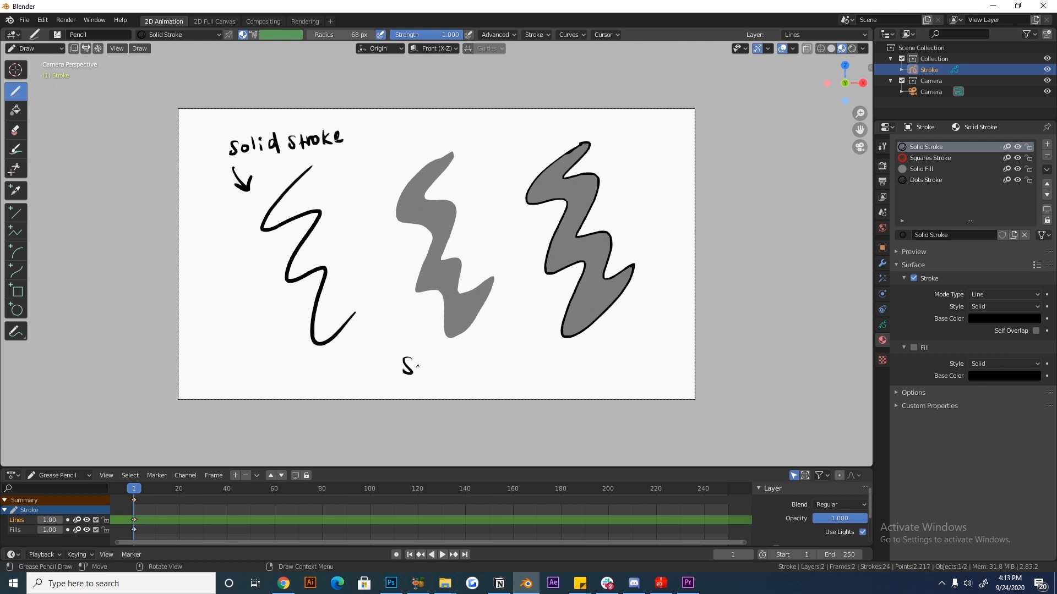
Hand-write 'Solid fill' and 'Stroke + Fill' labels with arrows, then switch to the Tint tool
{"action": "left_click_drag", "start_coordinate": [404, 378], "coordinate": [485, 337]}
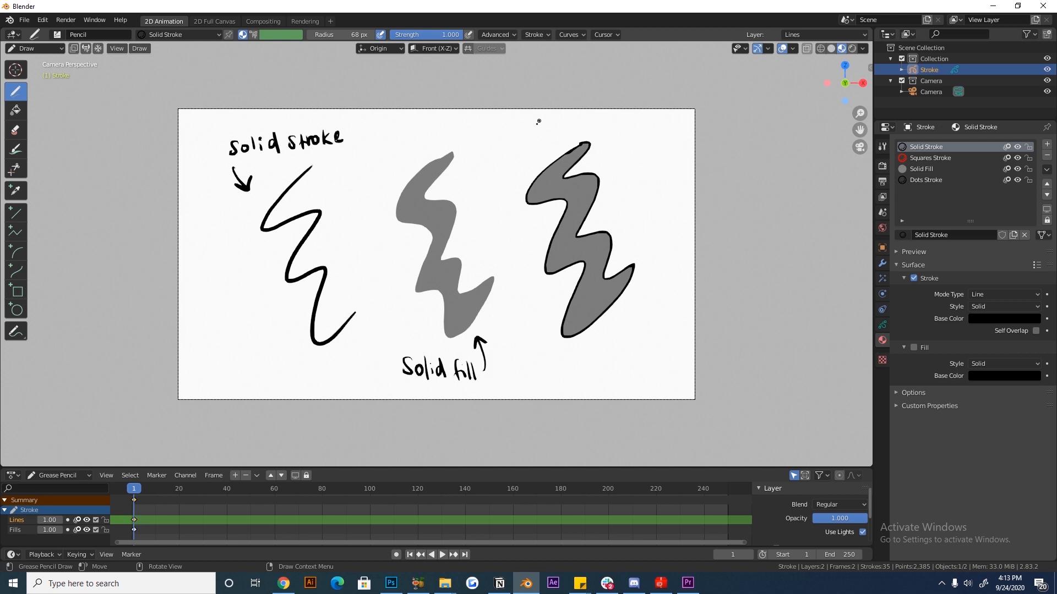
{"action": "left_click_drag", "start_coordinate": [533, 131], "coordinate": [629, 128]}
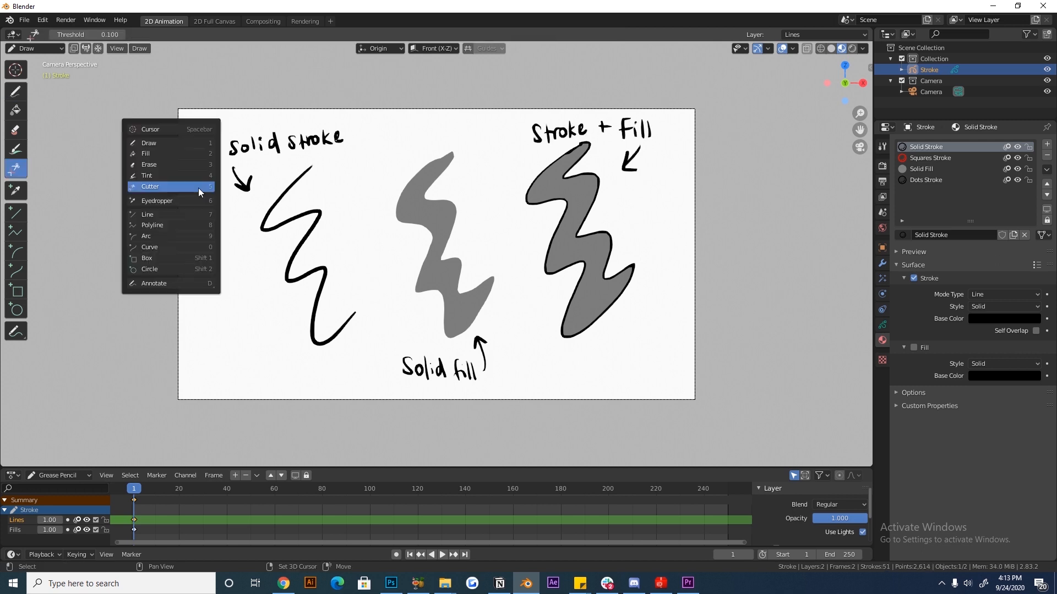
{"action": "left_click", "coordinate": [147, 175]}
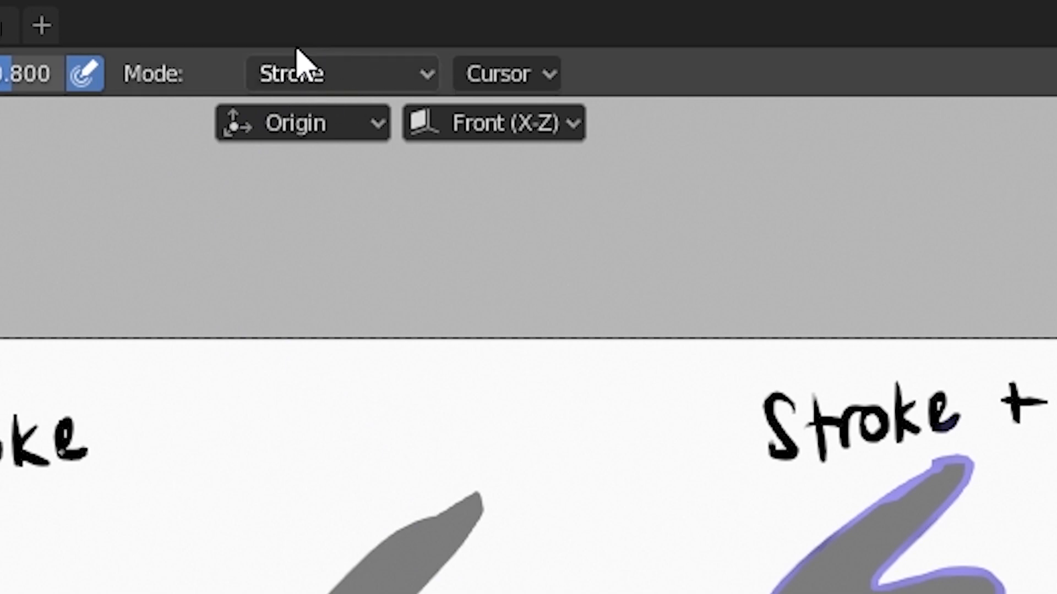
Tint the solid line in Stroke mode, then paint the filled shapes yellow in Stroke and Fill mode
{"action": "left_click", "coordinate": [340, 73]}
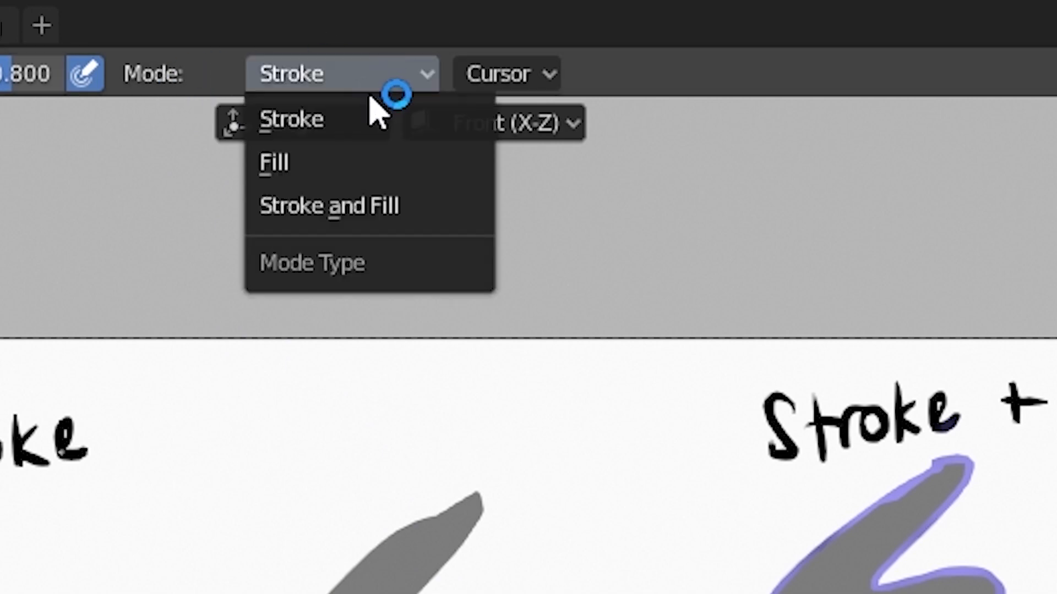
{"action": "left_click", "coordinate": [274, 162]}
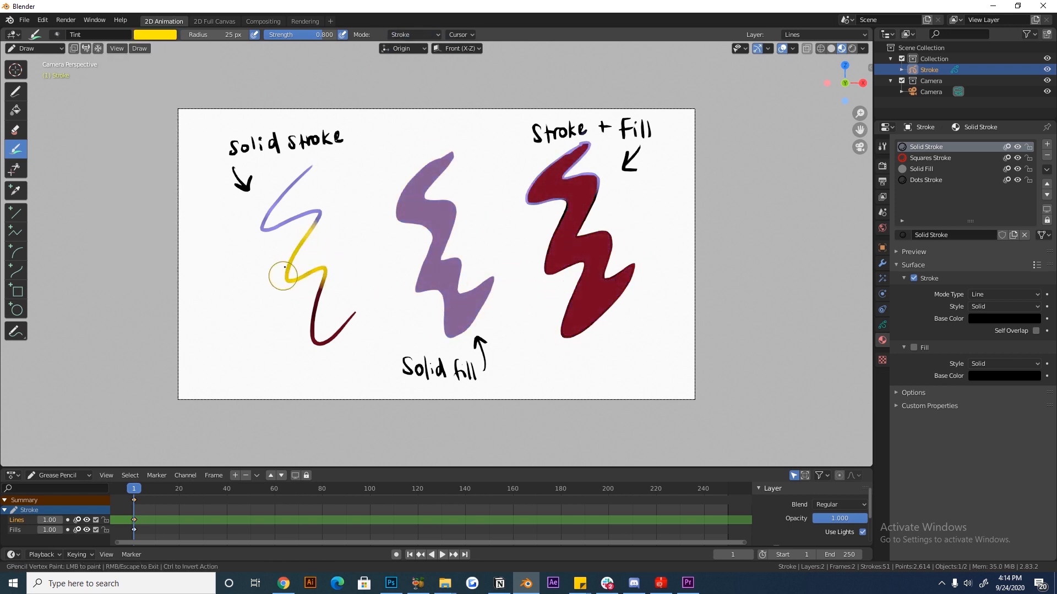
{"action": "left_click", "coordinate": [413, 34]}
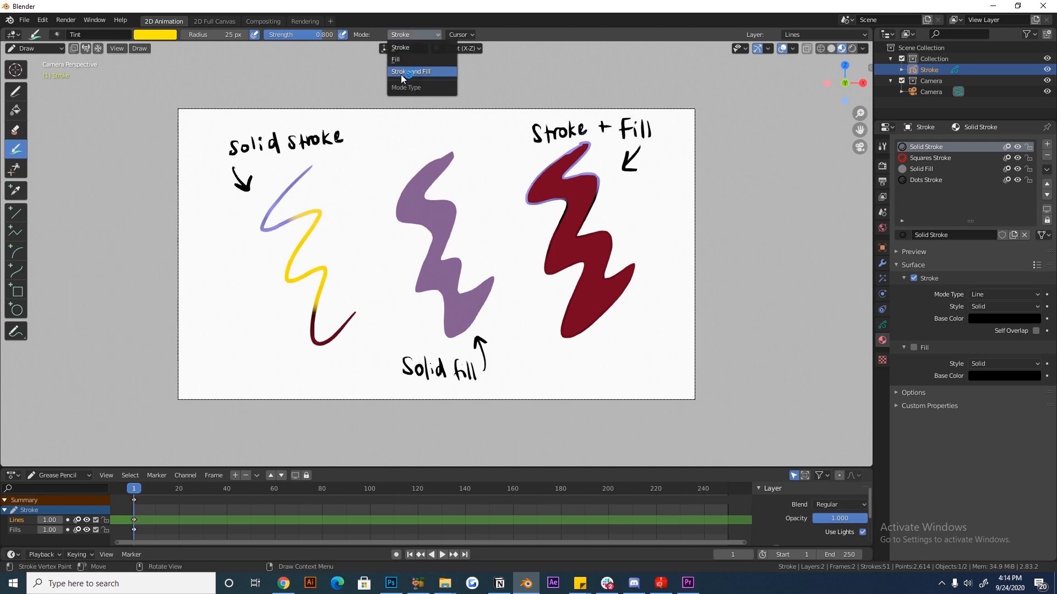
{"action": "left_click", "coordinate": [411, 71]}
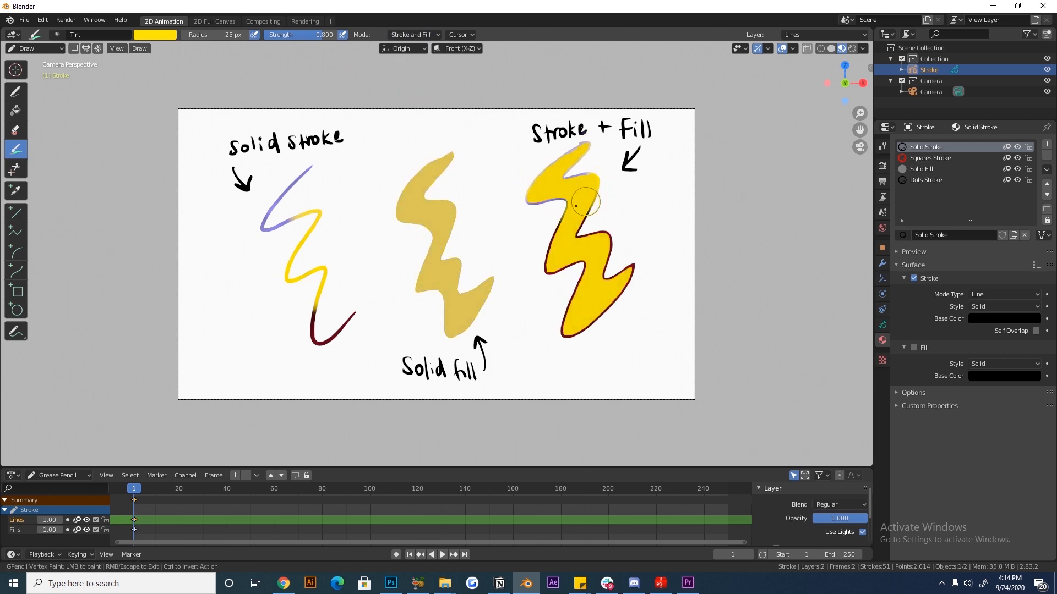
{"action": "left_click", "coordinate": [155, 34]}
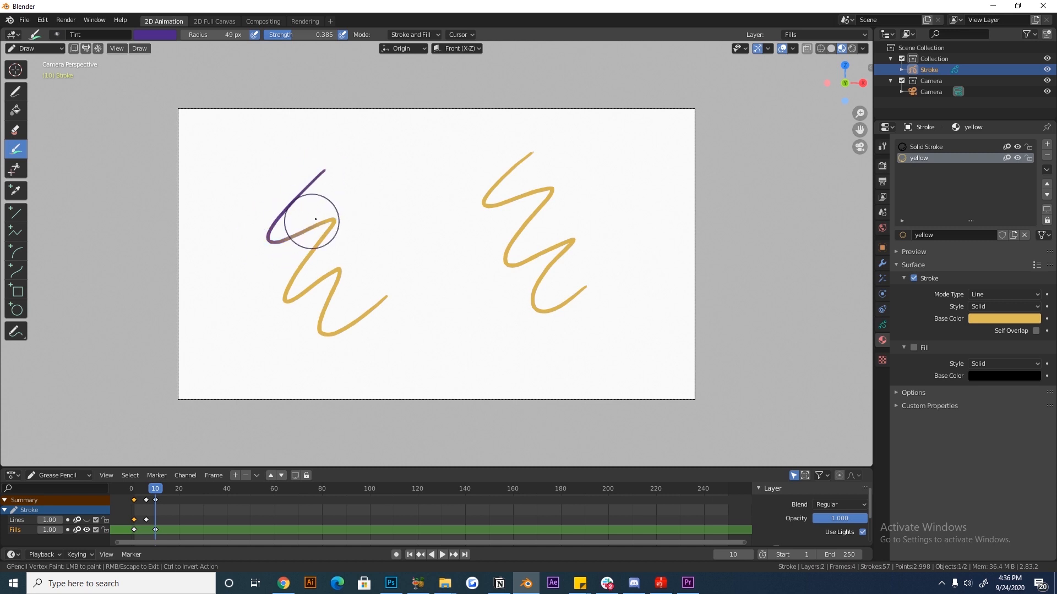
Paint purple over the top end of the left yellow squiggle on frame 10
{"action": "left_click", "coordinate": [154, 34]}
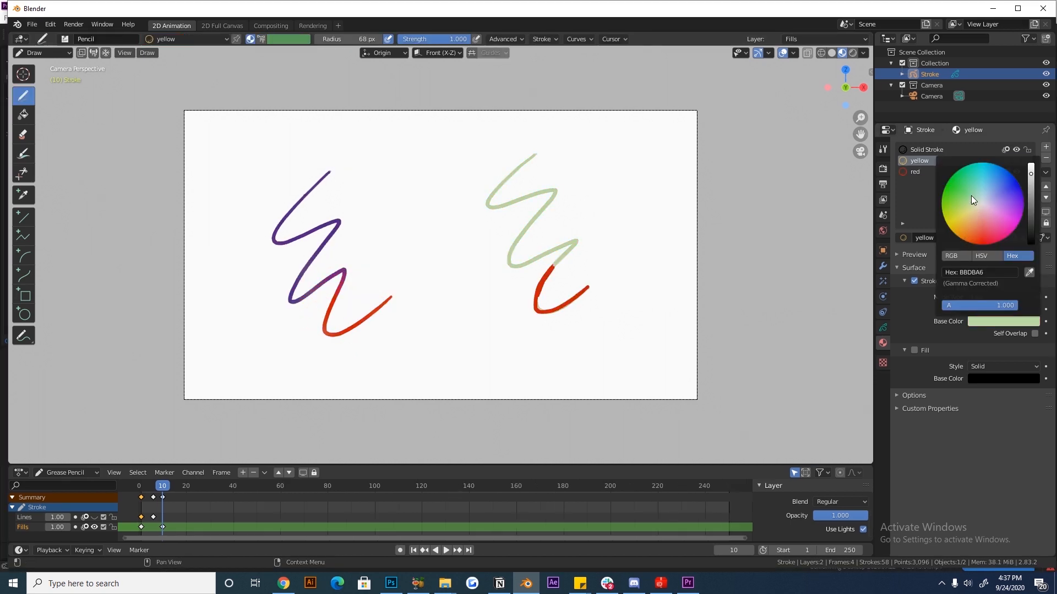
Set the yellow material's Base Color to pink so the right squiggle turns pink
{"action": "left_click", "coordinate": [985, 225]}
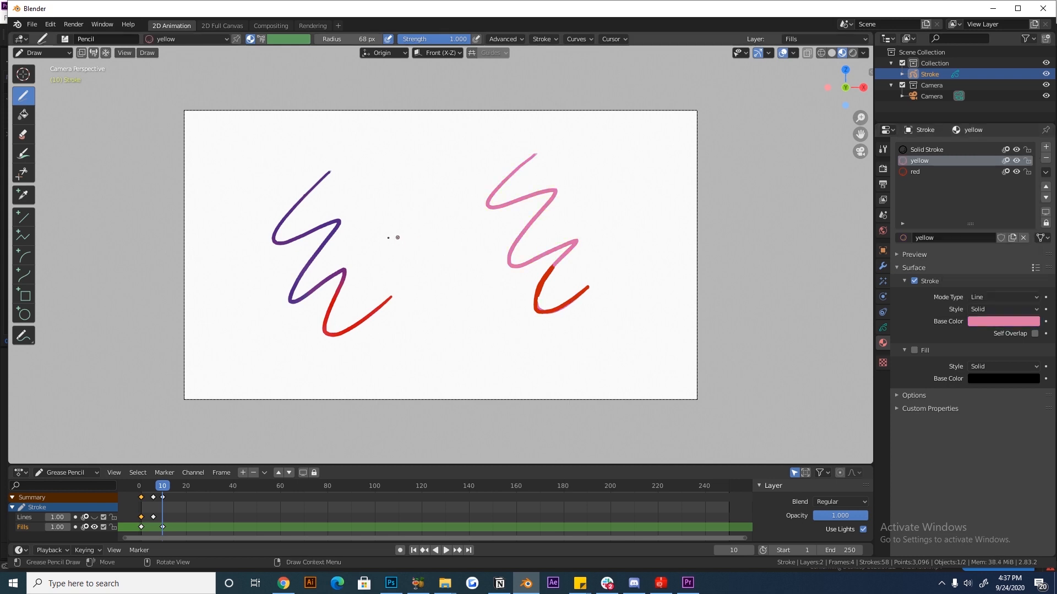
{"action": "left_click", "coordinate": [382, 238]}
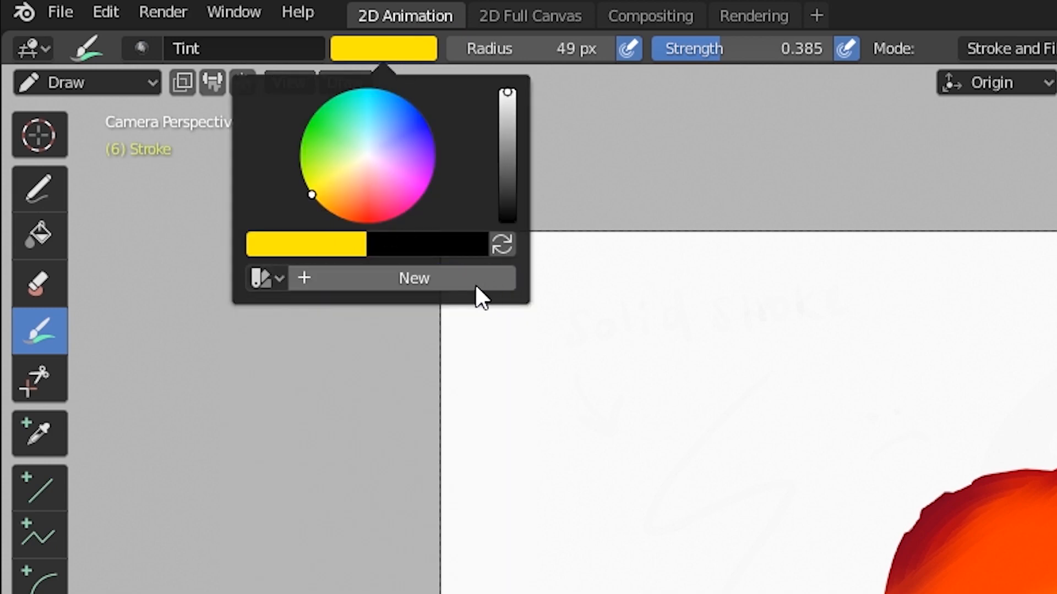
Create the 'face' palette and add light pink, pink and green swatches to it
{"action": "left_click", "coordinate": [412, 278]}
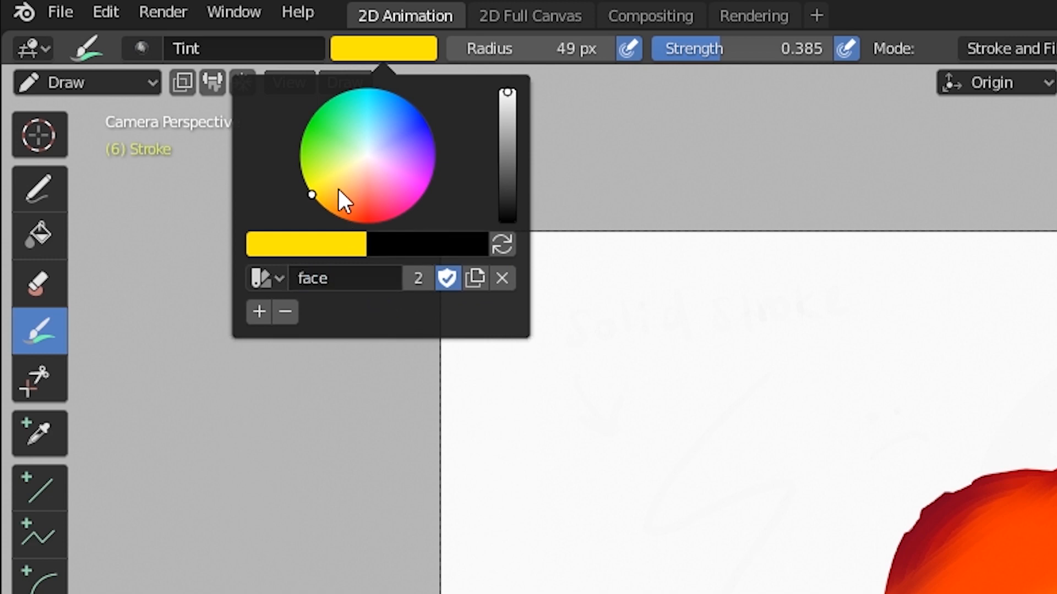
{"action": "left_click", "coordinate": [392, 128]}
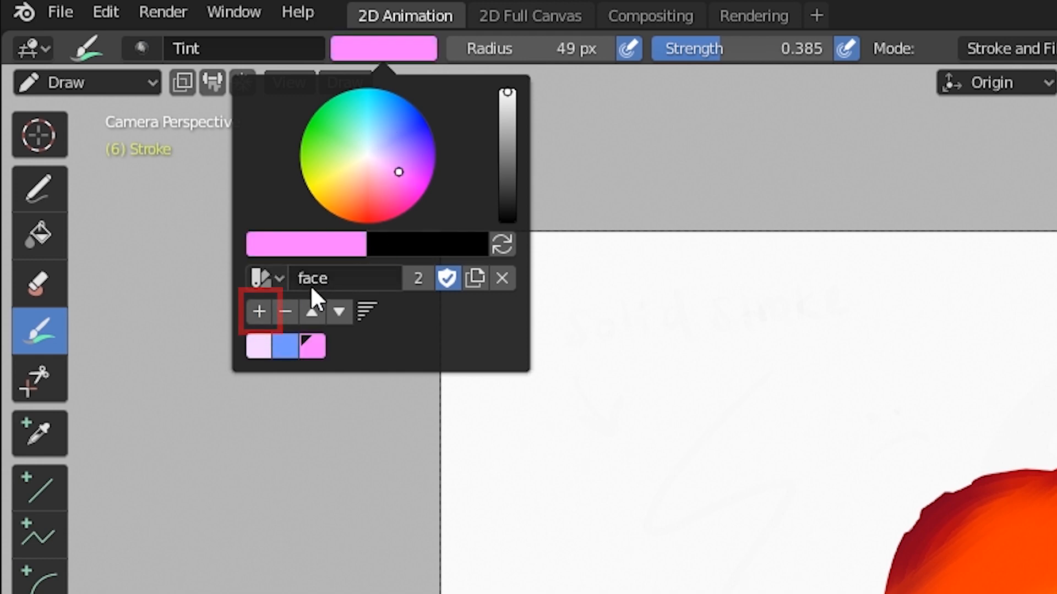
{"action": "left_click", "coordinate": [284, 311]}
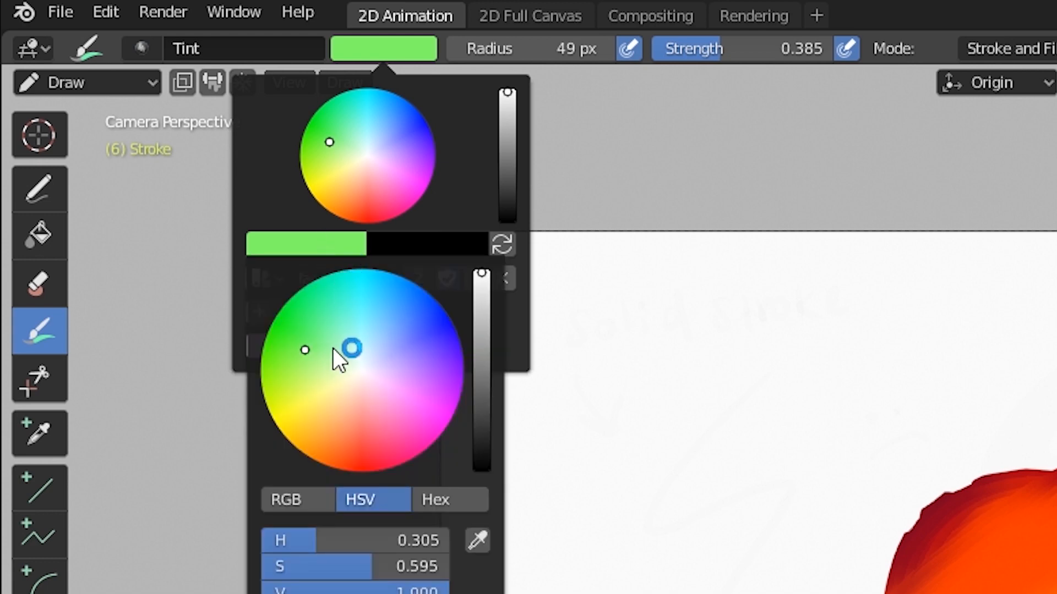
{"action": "left_click", "coordinate": [449, 500]}
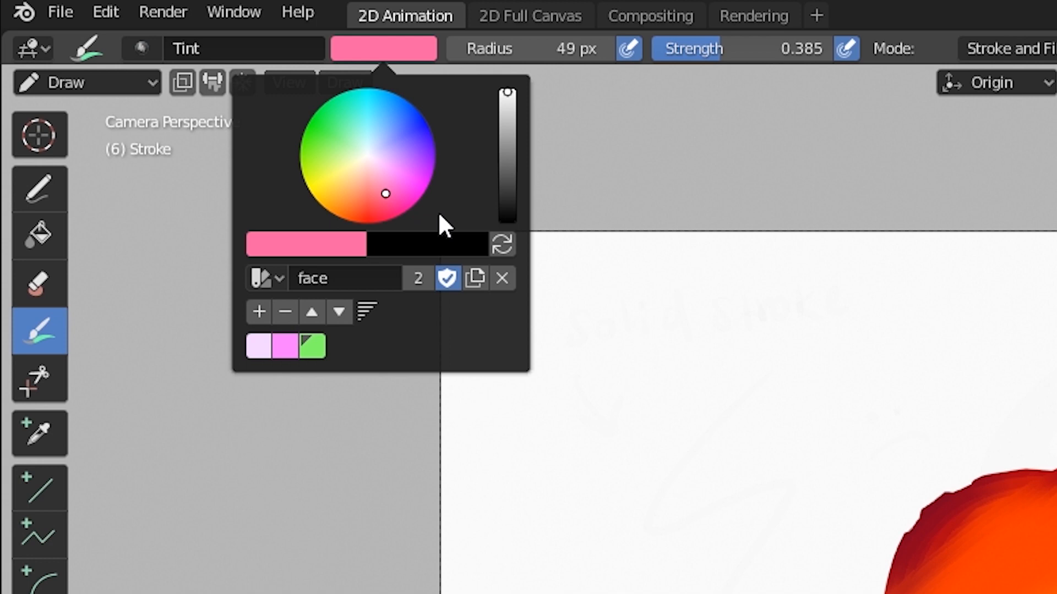
{"action": "left_click", "coordinate": [257, 312]}
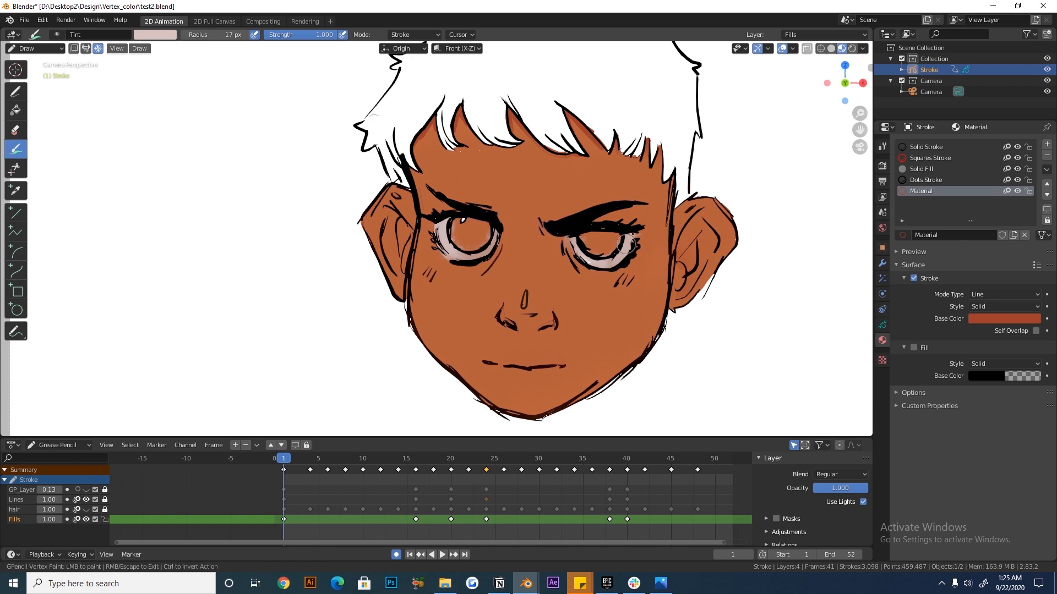
Pick a darker brown tint and paint it into the left eye's iris
{"action": "left_click", "coordinate": [154, 34]}
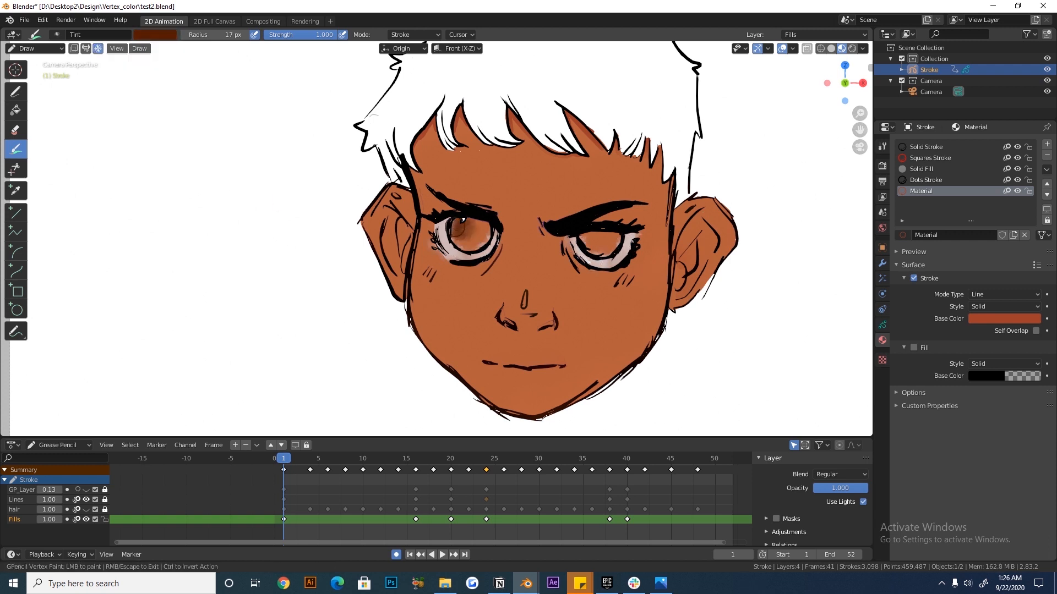
{"action": "left_click", "coordinate": [472, 229]}
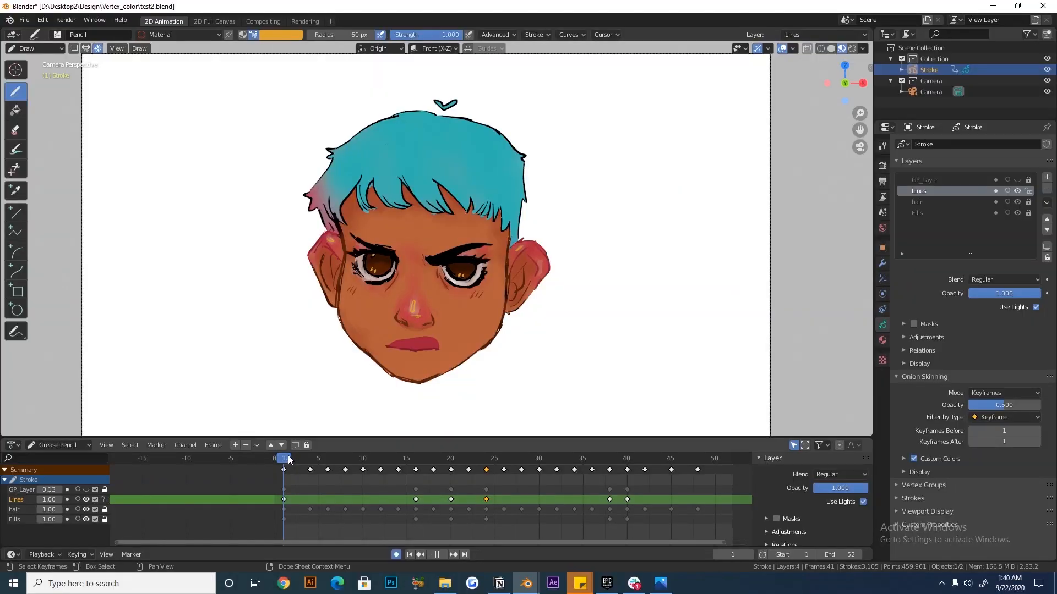
Play the animation, paint deep blue over the heart at frame 34, and return to frame 10 to compare
{"action": "left_click", "coordinate": [503, 458]}
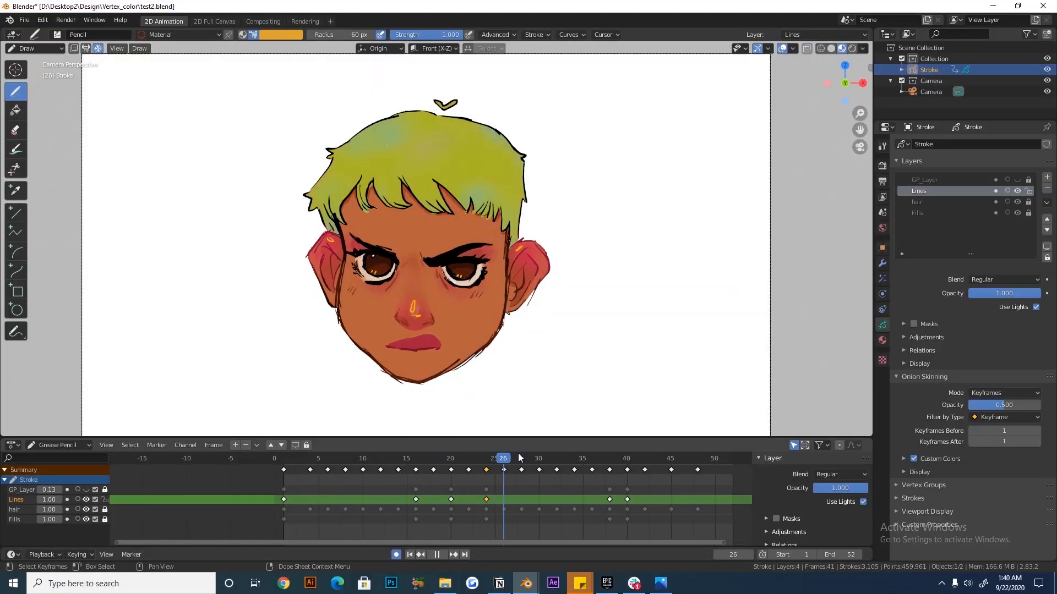
{"action": "left_click", "coordinate": [449, 458]}
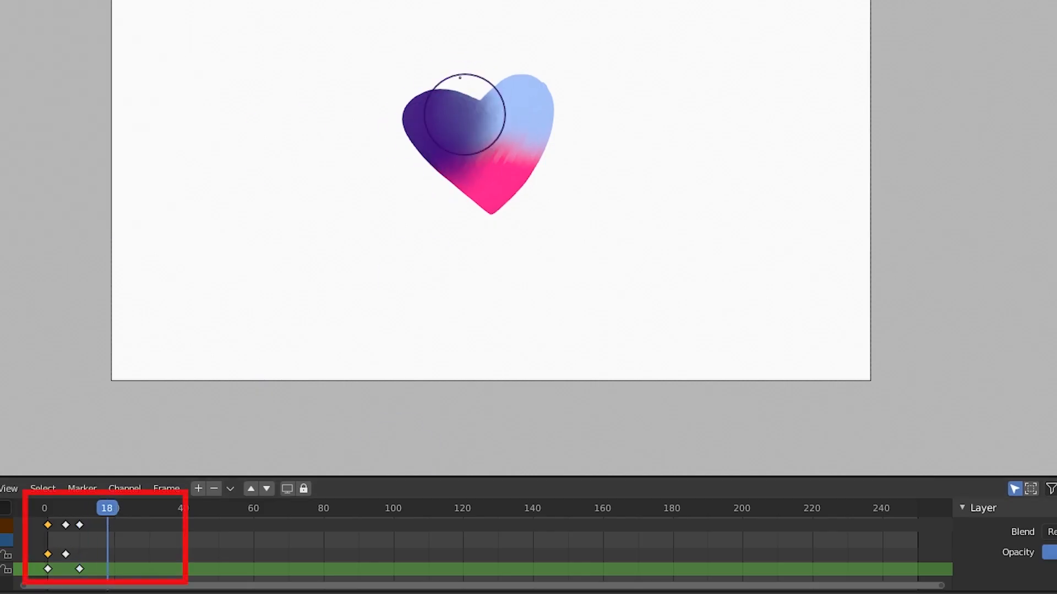
{"action": "left_click_drag", "start_coordinate": [106, 509], "coordinate": [84, 508]}
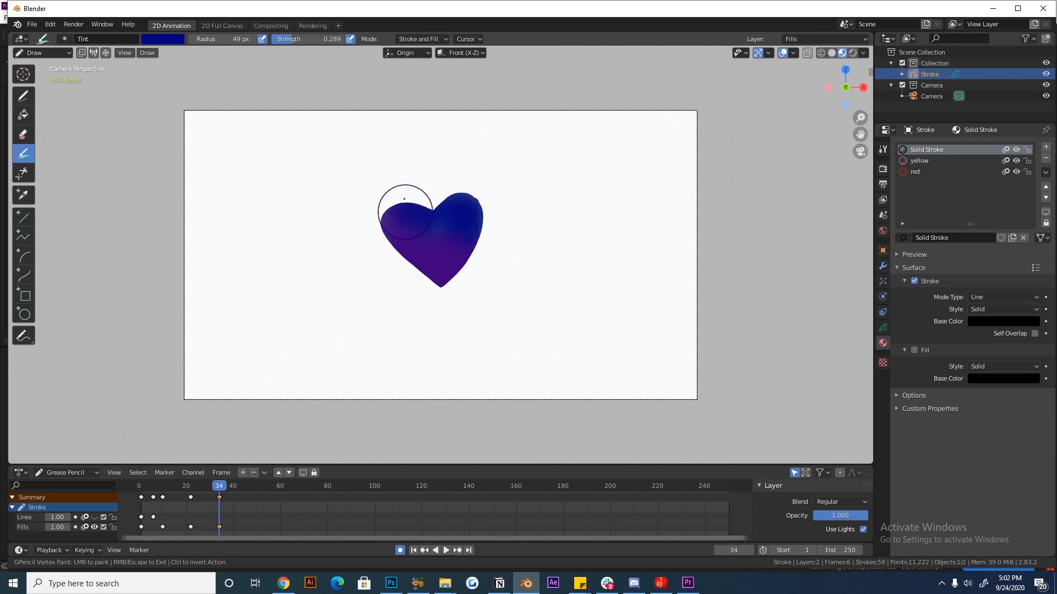
{"action": "left_click", "coordinate": [162, 485]}
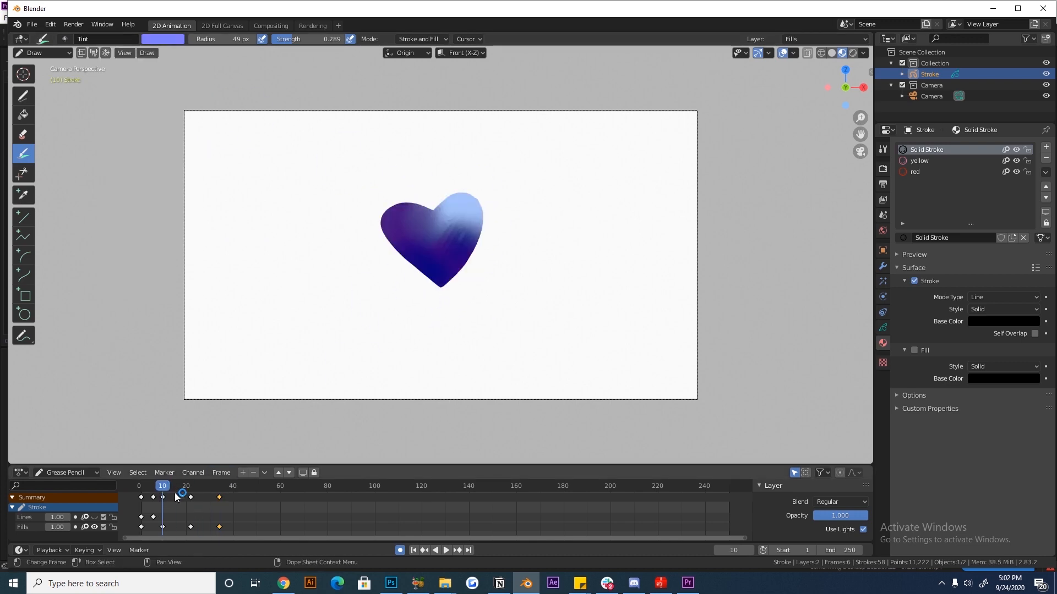